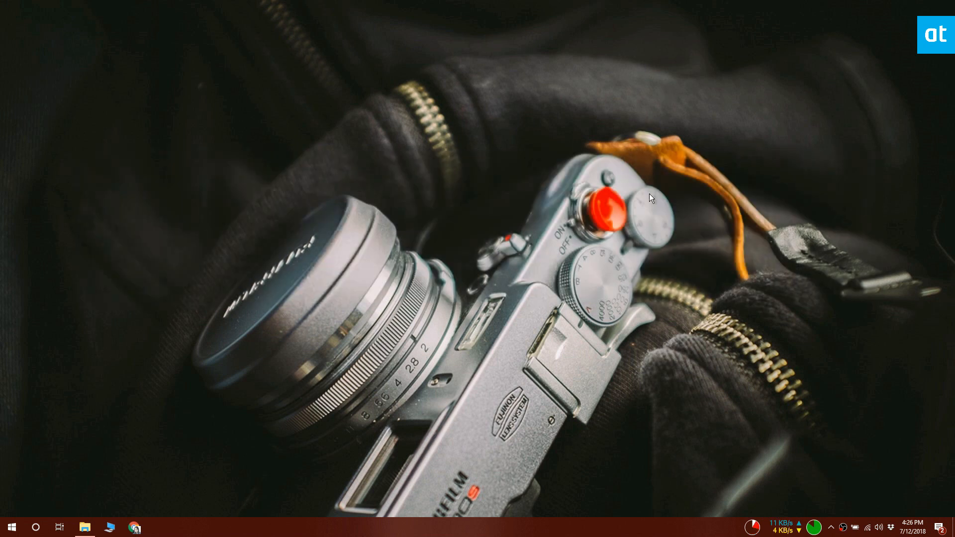
pyautogui.moveTo(654, 213)
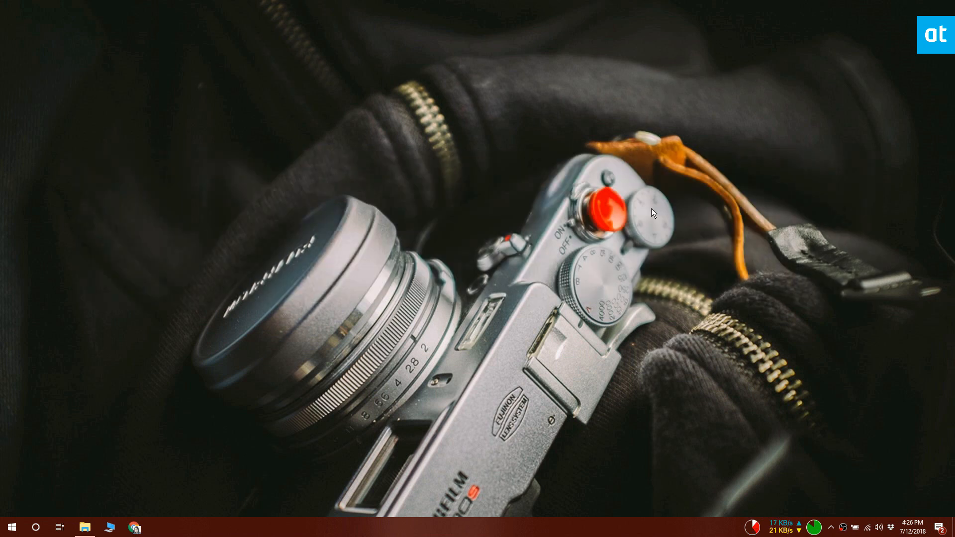
pyautogui.moveTo(645, 227)
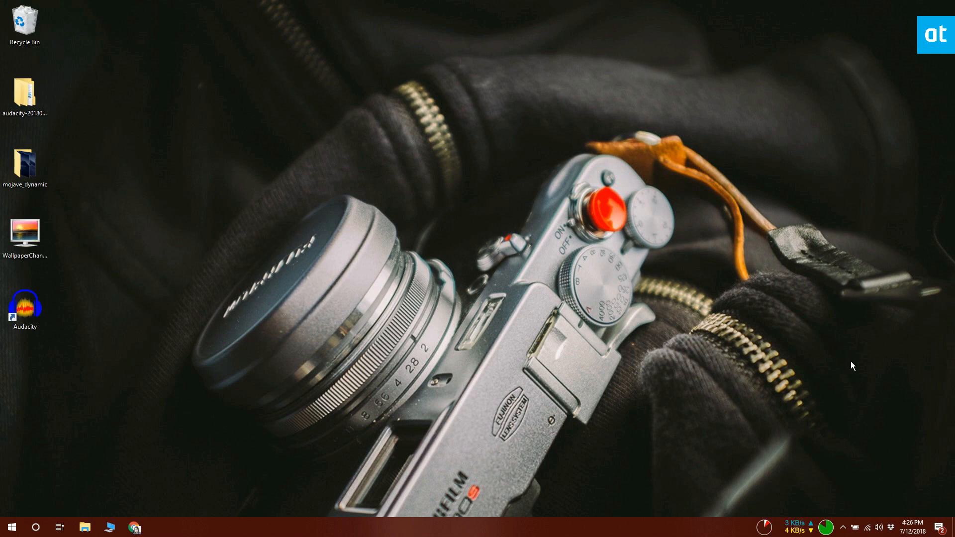
pyautogui.moveTo(334, 347)
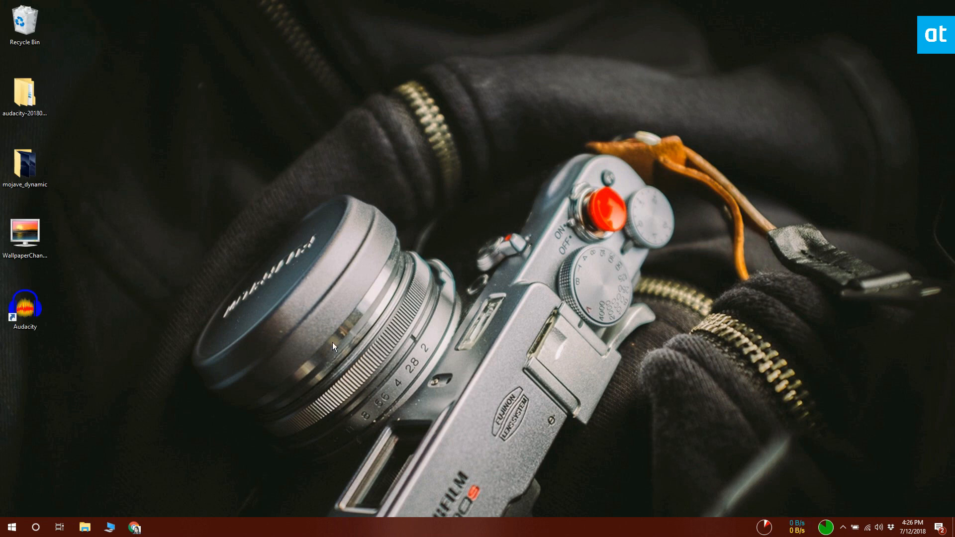
# Step: Reach the Personalization Background page from the Start menu's Settings
pyautogui.click(25, 164)
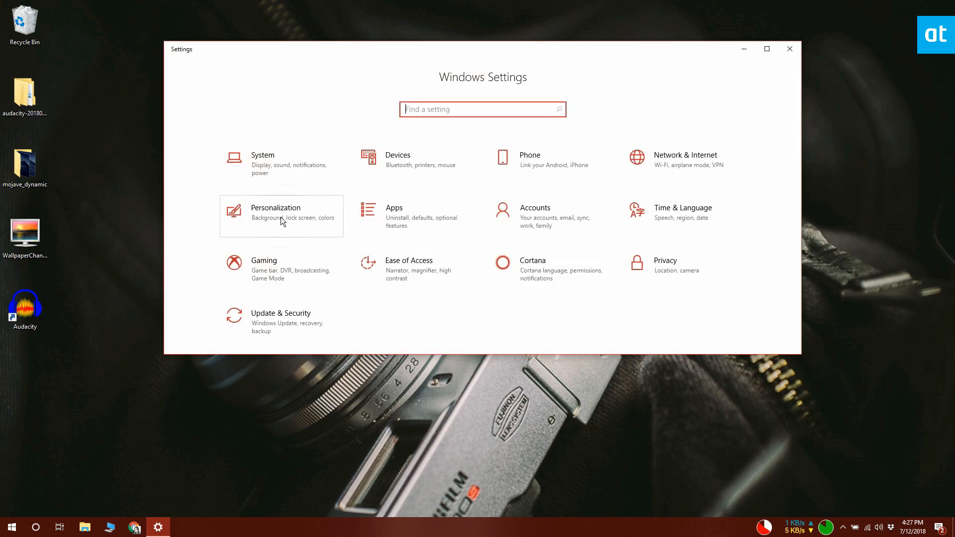
pyautogui.click(275, 213)
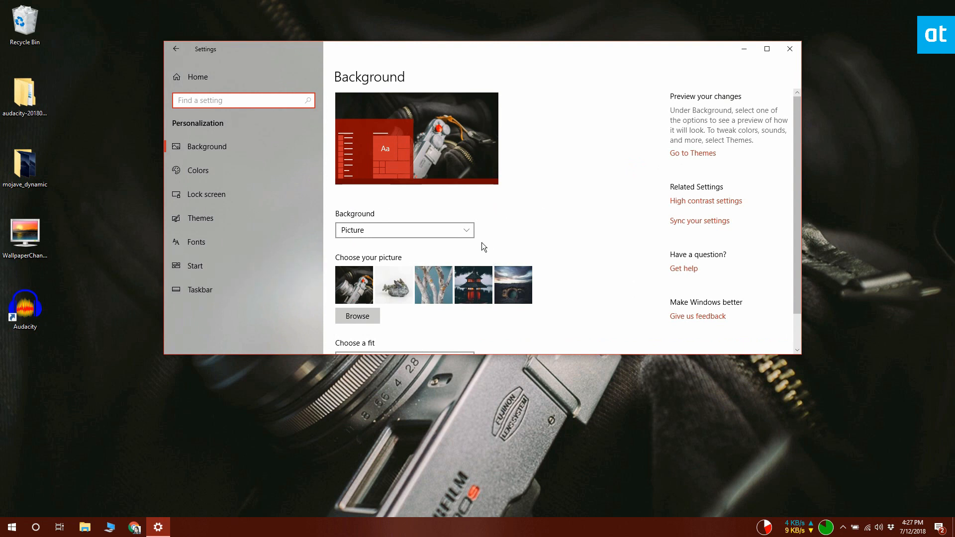